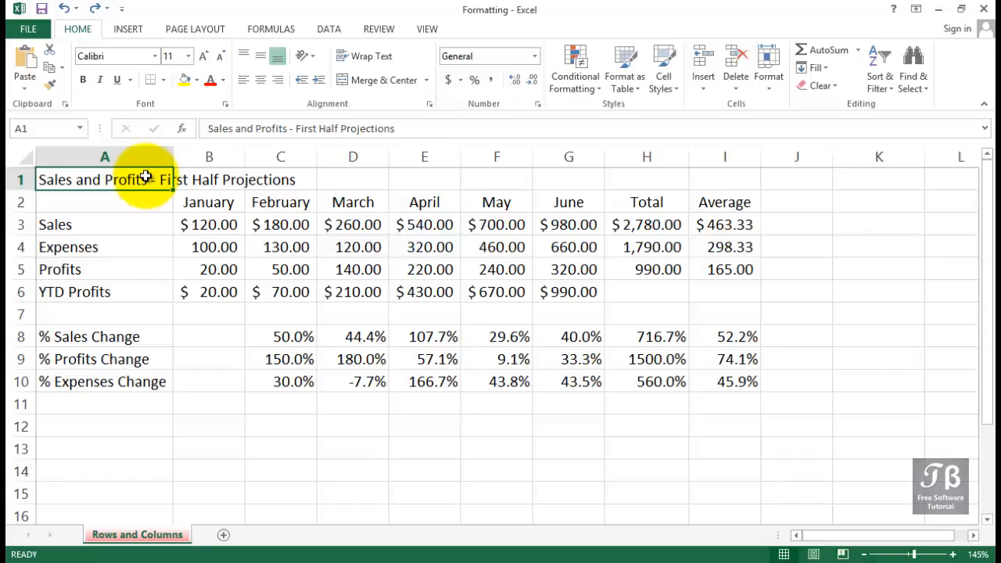
# - Narrow column B until the January Sales value in B3 overflows to ######
pyautogui.click(646, 225)
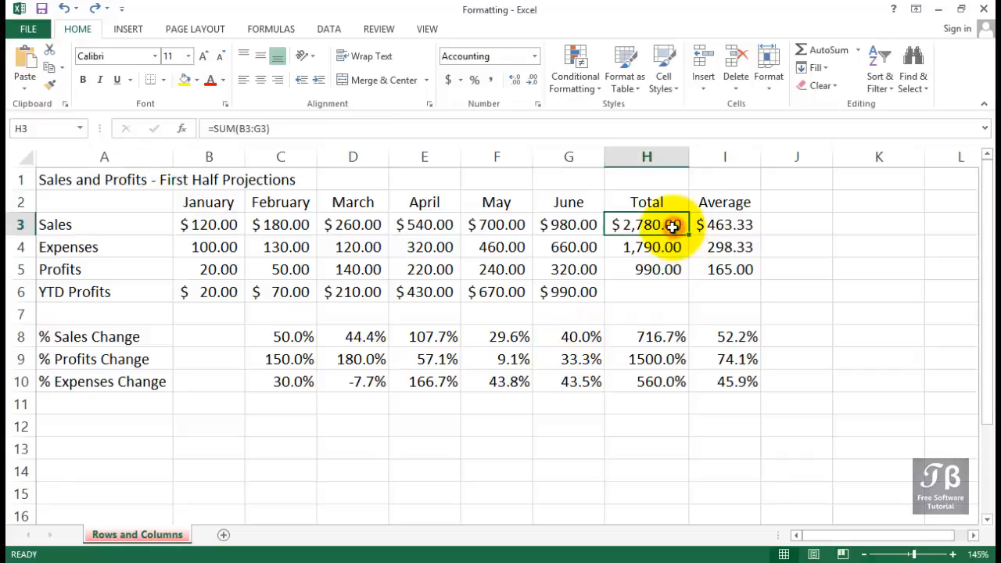
pyautogui.moveTo(510, 325)
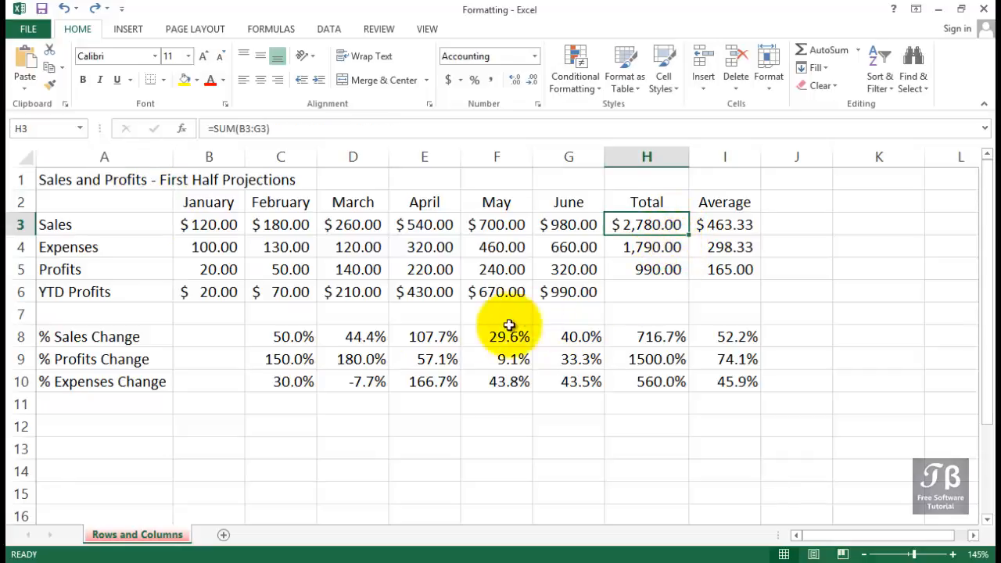
pyautogui.click(208, 156)
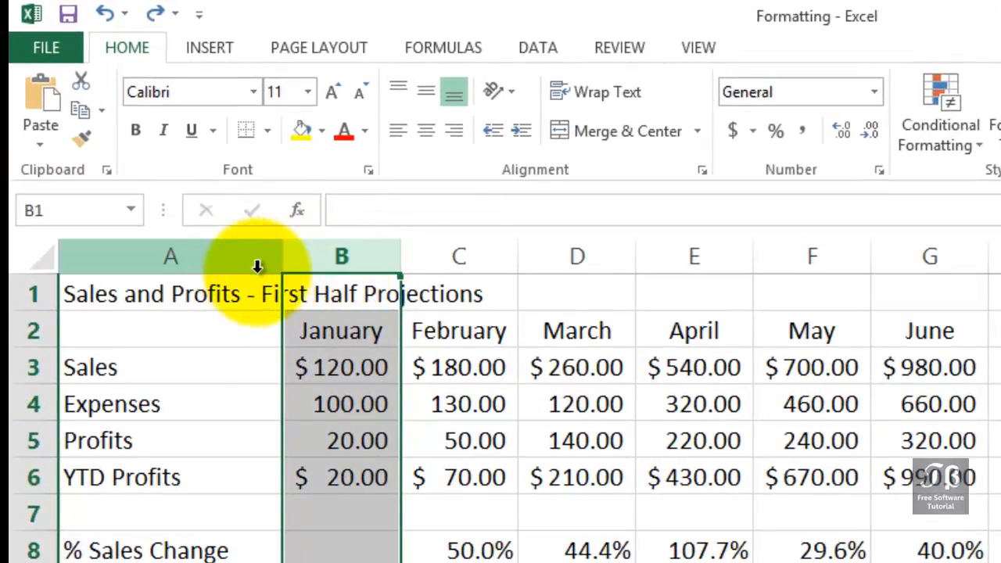
pyautogui.moveTo(400, 255)
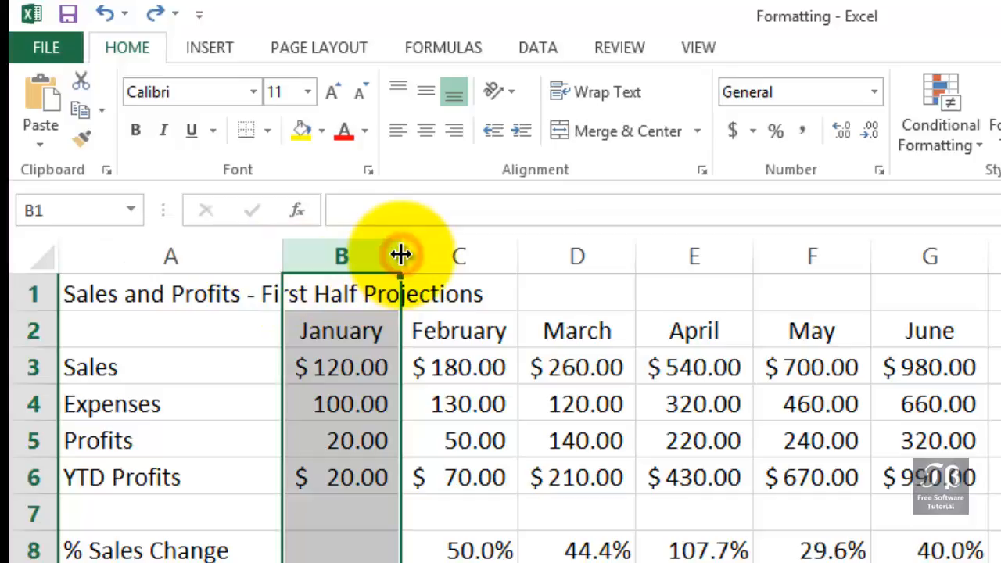
pyautogui.moveTo(400, 257); pyautogui.dragTo(441, 257)
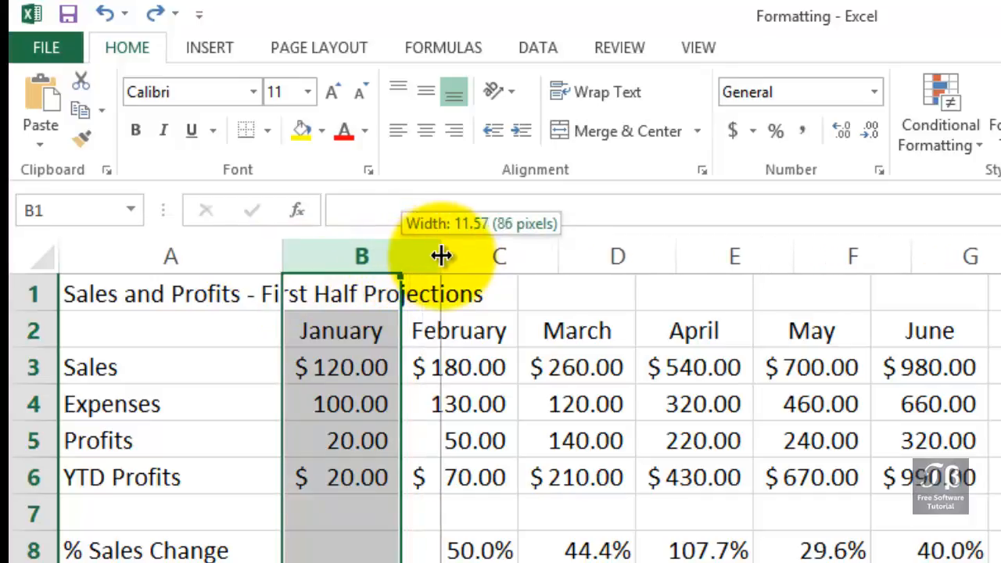
pyautogui.moveTo(441, 257); pyautogui.dragTo(399, 256)
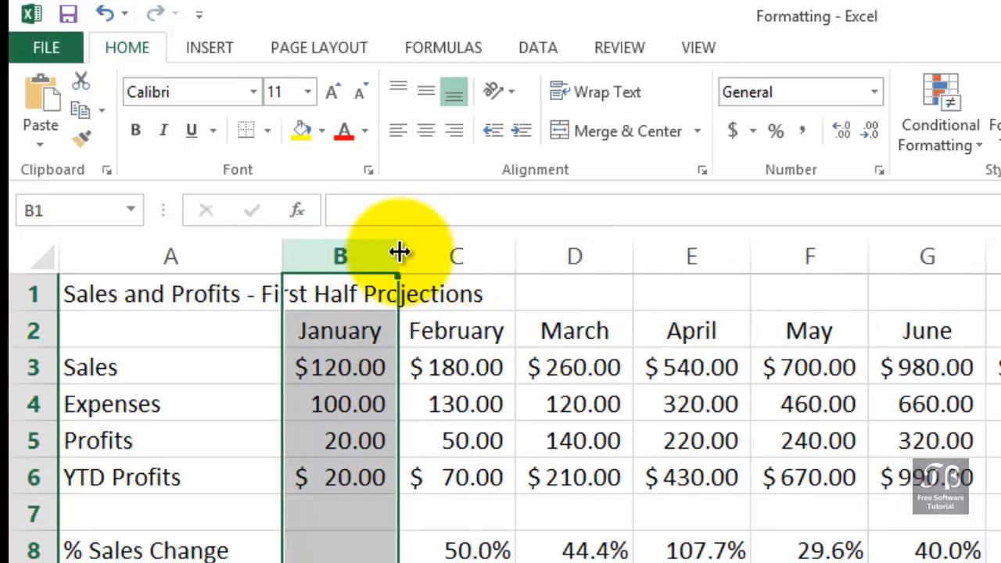
pyautogui.moveTo(398, 253); pyautogui.dragTo(388, 253)
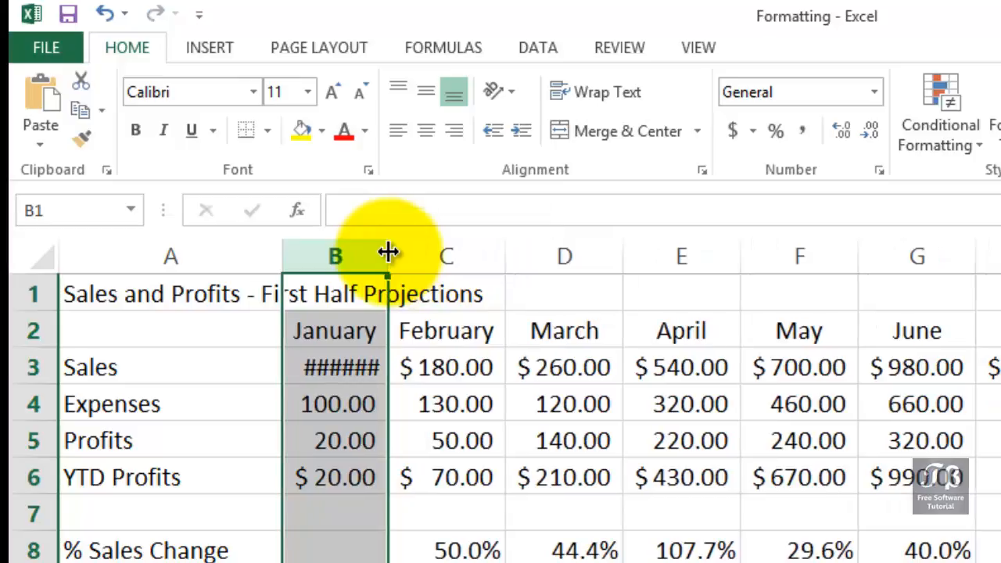
pyautogui.moveTo(352, 327)
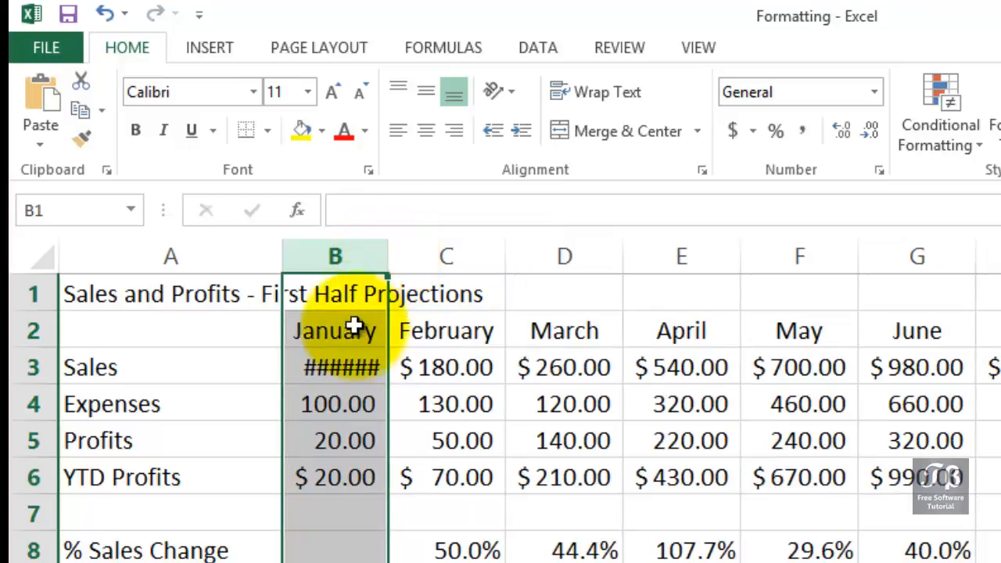
pyautogui.click(334, 368)
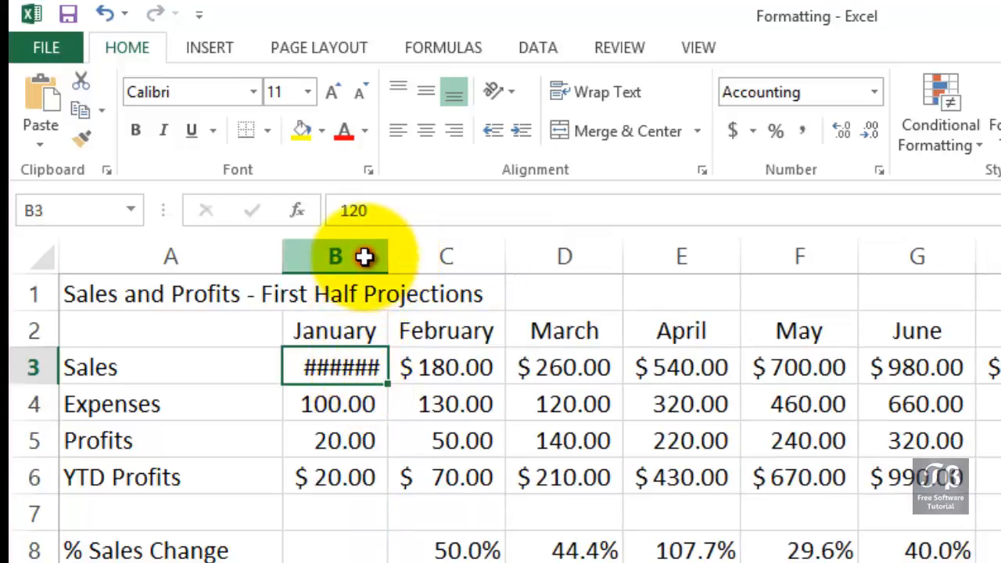
# - Resize column B wider and narrower until January Sales shows as $120.00 again
pyautogui.click(335, 257)
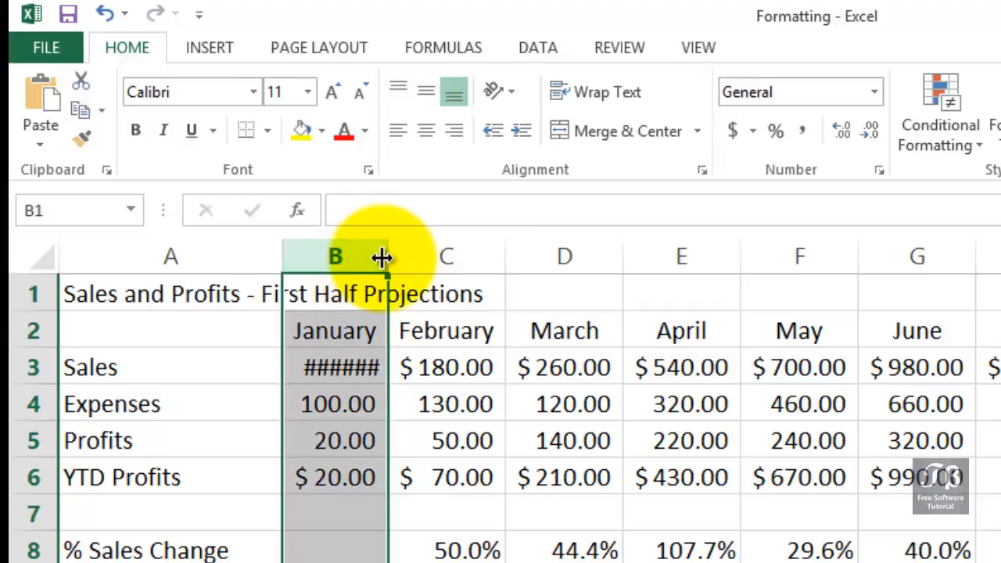
pyautogui.moveTo(383, 256); pyautogui.dragTo(435, 257)
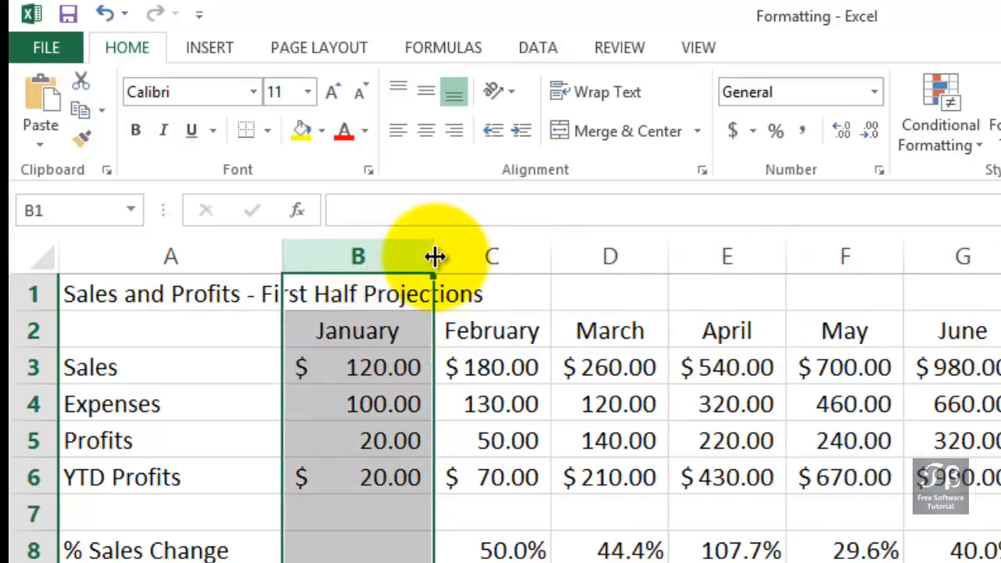
pyautogui.moveTo(435, 256); pyautogui.dragTo(403, 257)
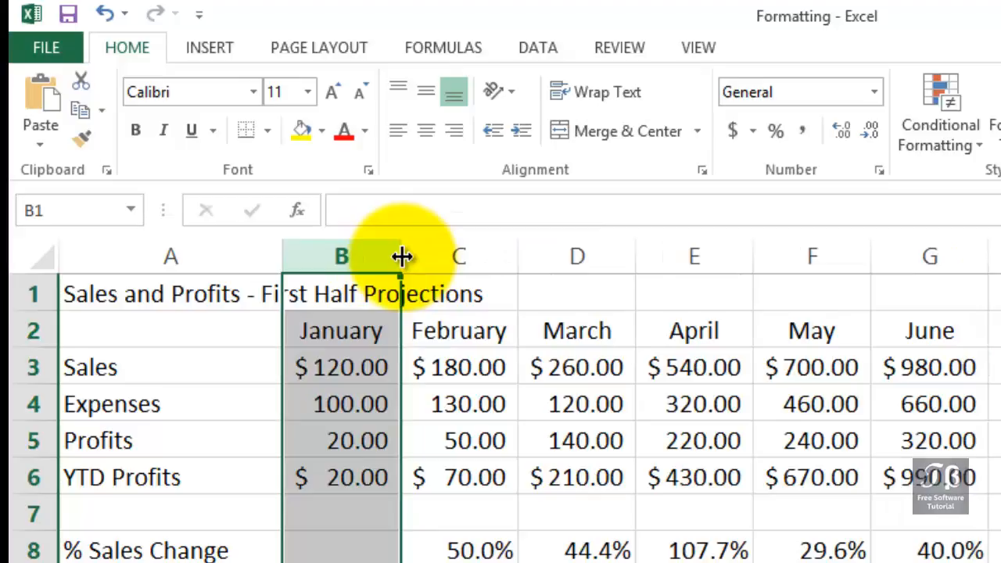
pyautogui.moveTo(403, 257); pyautogui.dragTo(390, 257)
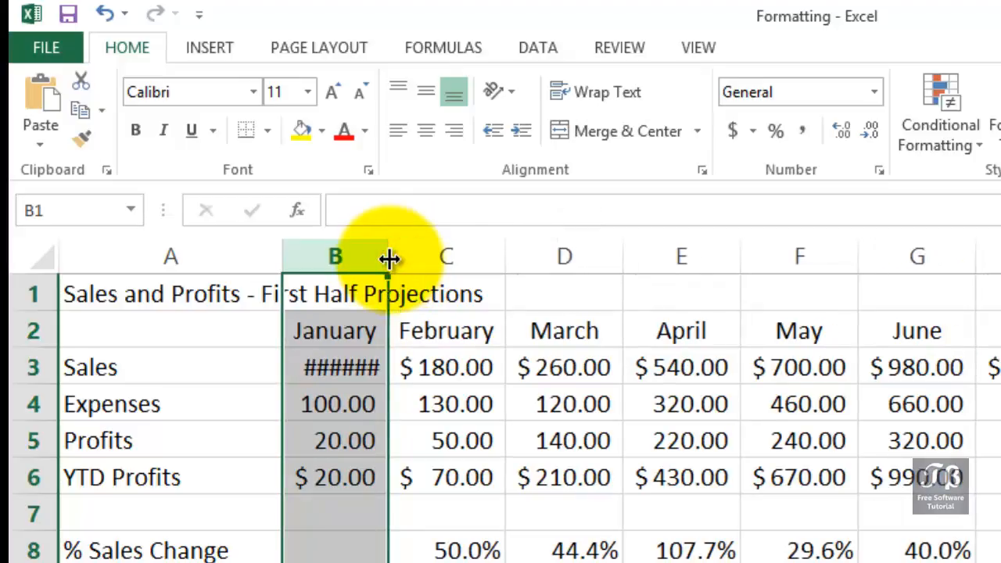
pyautogui.moveTo(388, 257); pyautogui.dragTo(398, 256)
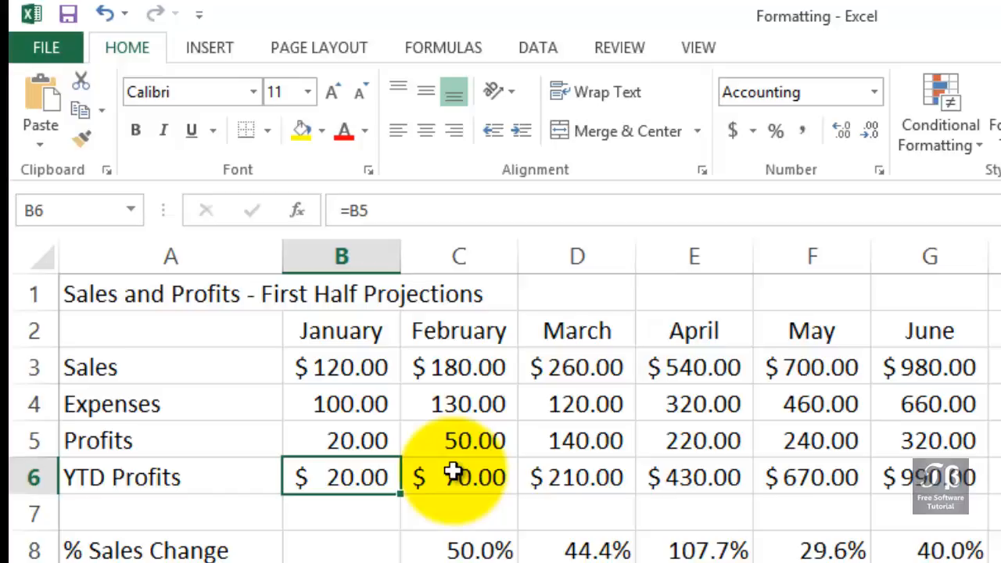
pyautogui.moveTo(516, 469)
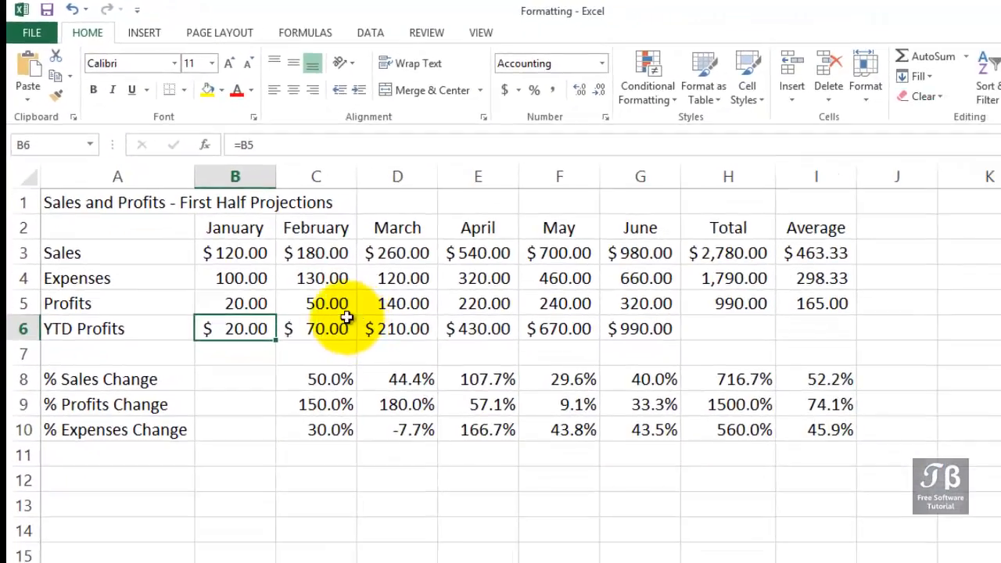
# - Select the January through June columns B to G as a group
pyautogui.click(235, 175)
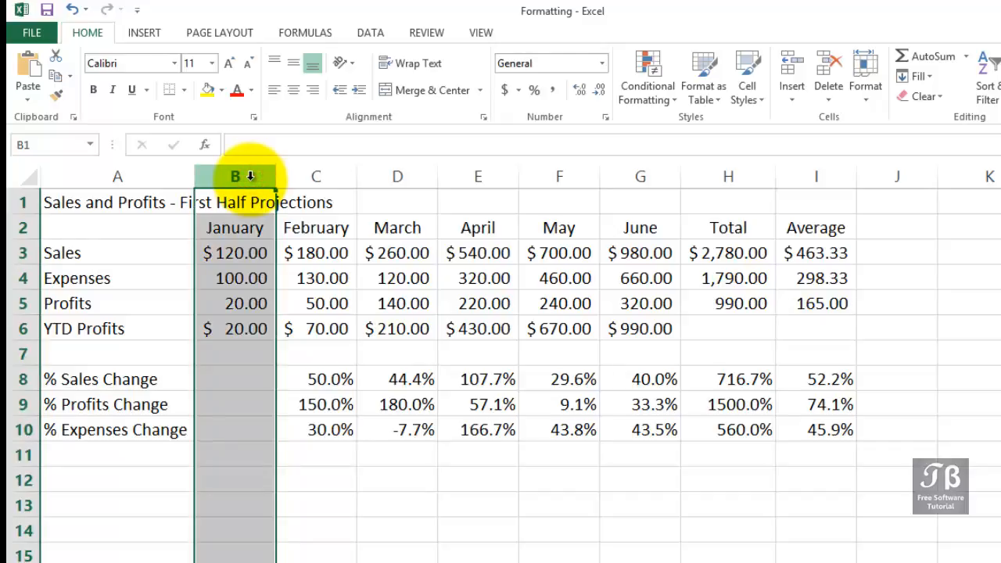
pyautogui.moveTo(234, 175); pyautogui.dragTo(639, 175)
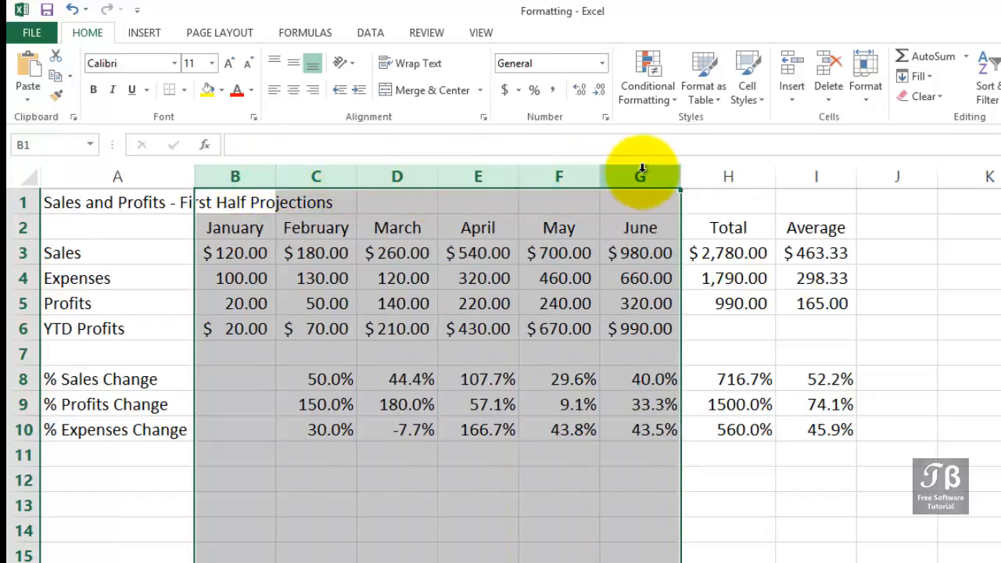
pyautogui.scroll(-3)
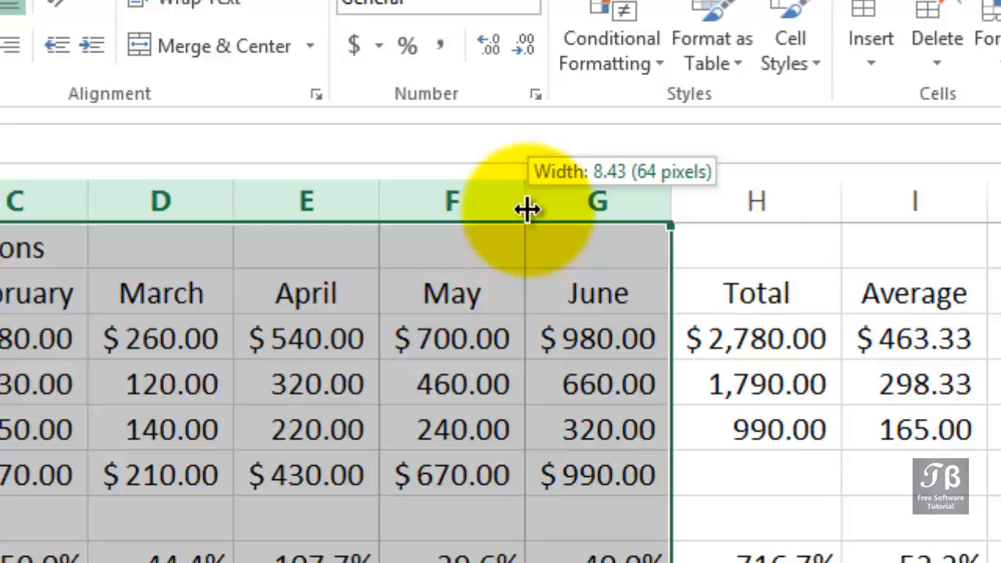
pyautogui.moveTo(539, 210)
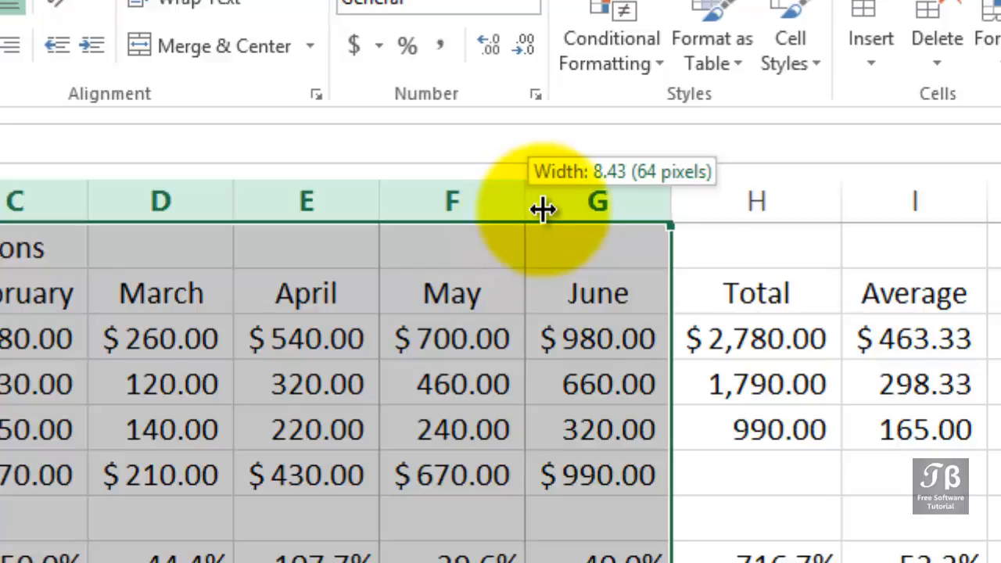
# - Drag the shared border so columns B–G all take one larger width
pyautogui.moveTo(541, 209); pyautogui.dragTo(577, 210)
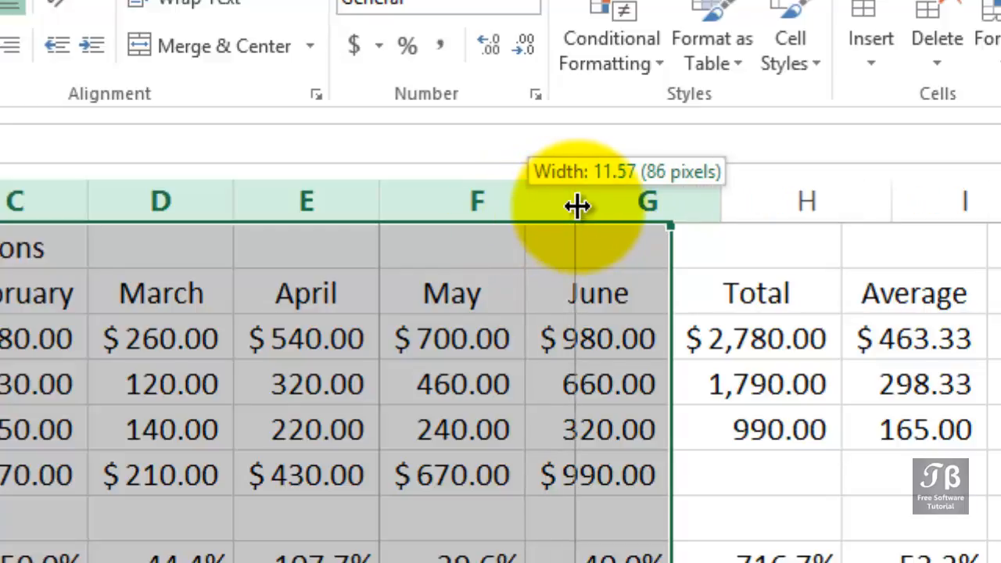
pyautogui.moveTo(578, 206); pyautogui.dragTo(563, 207)
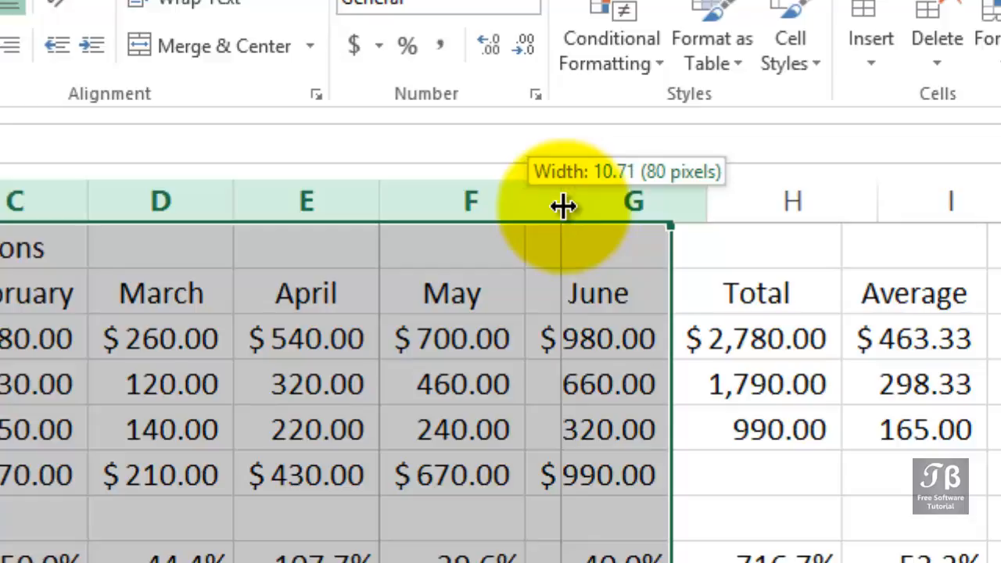
pyautogui.moveTo(563, 206); pyautogui.dragTo(550, 206)
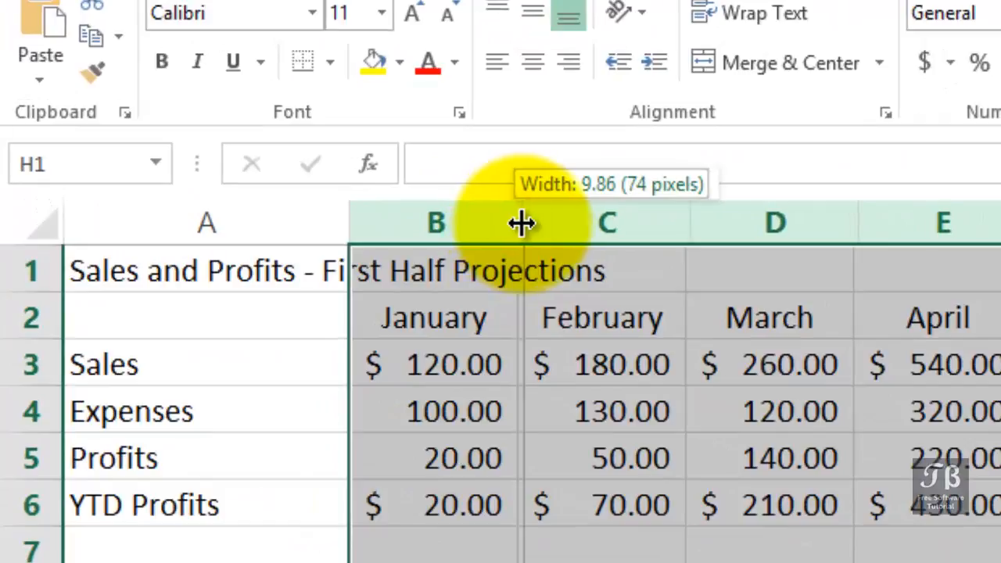
# - Set the data columns from B onward to a width of 10.00
pyautogui.moveTo(523, 222); pyautogui.dragTo(528, 222)
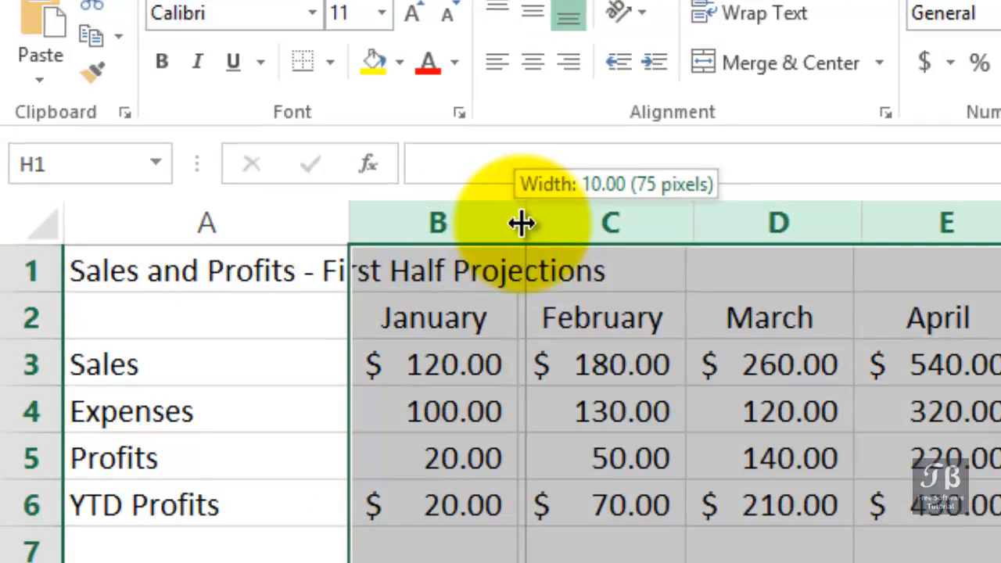
pyautogui.moveTo(522, 222); pyautogui.dragTo(516, 222)
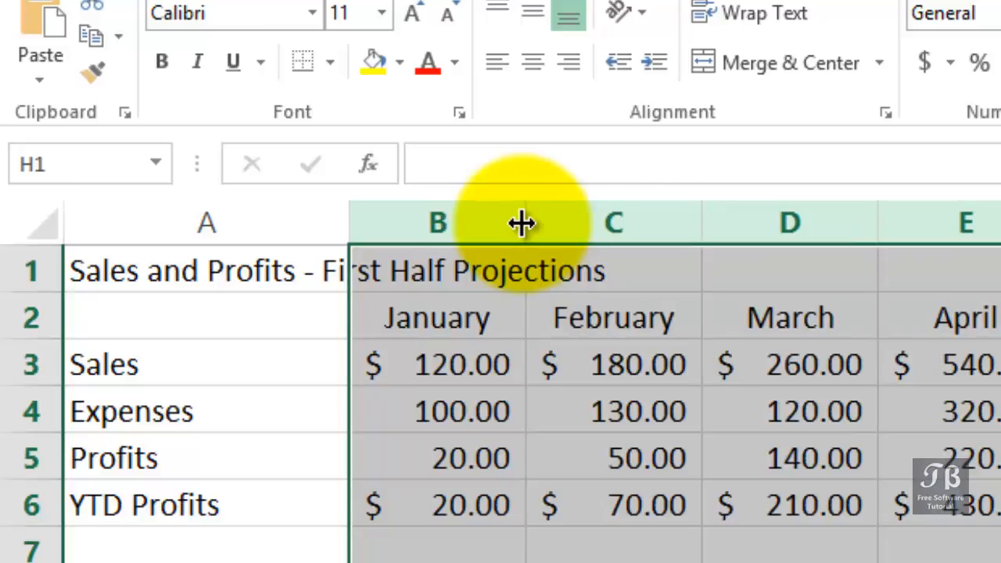
pyautogui.click(613, 316)
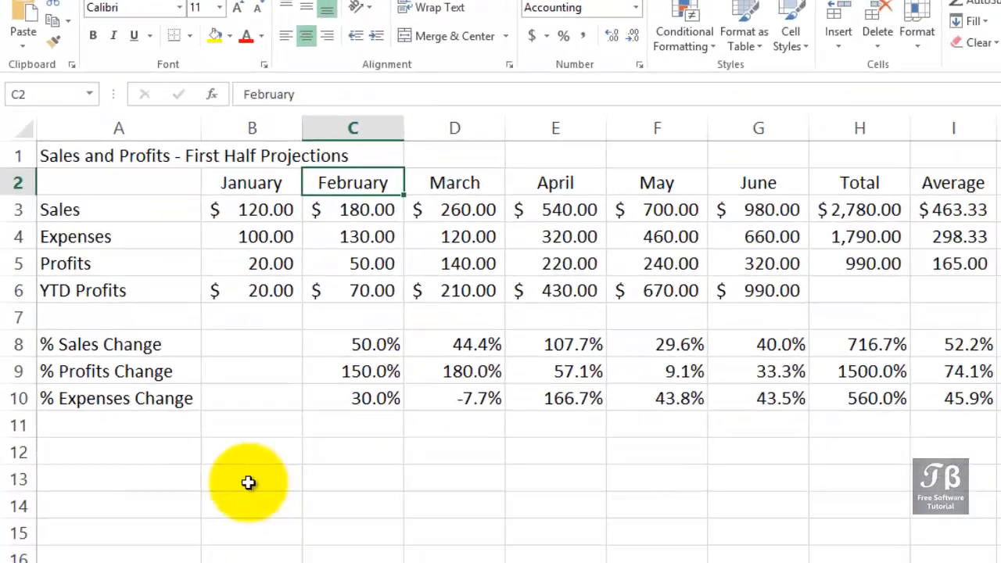
# - Enter the word Telecommunications in cell B13
pyautogui.click(250, 478)
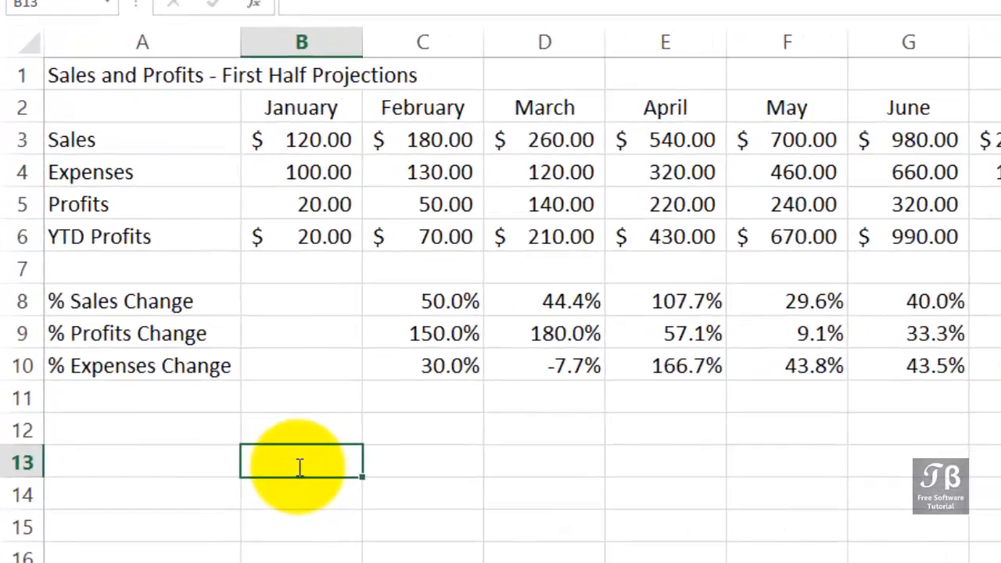
pyautogui.write('Telecom')
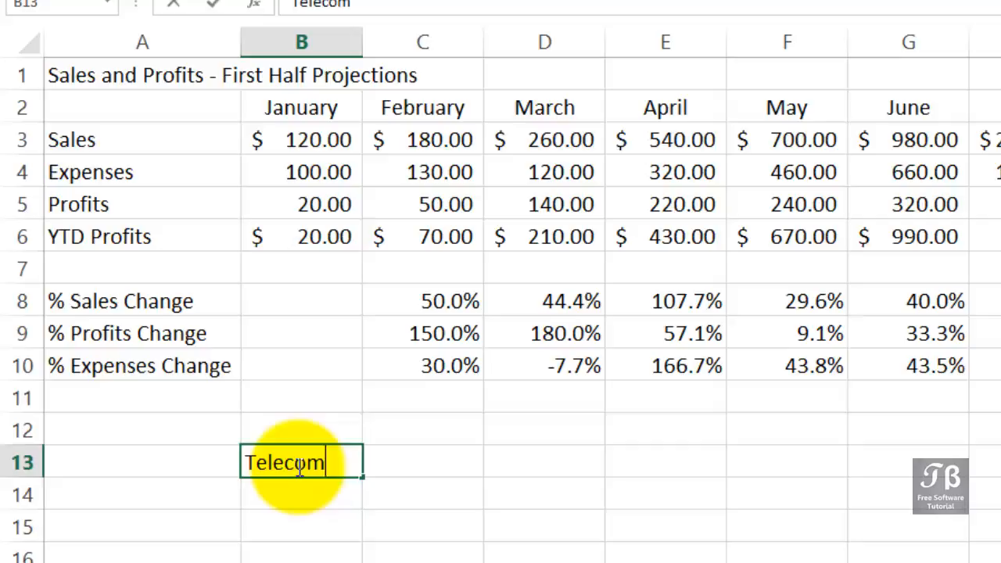
pyautogui.write('municati')
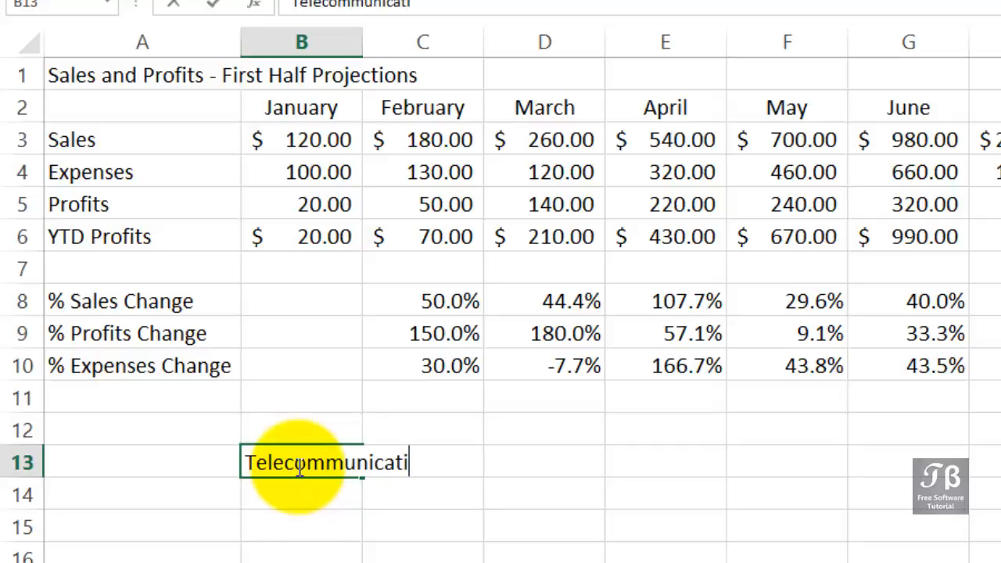
pyautogui.write('ons')
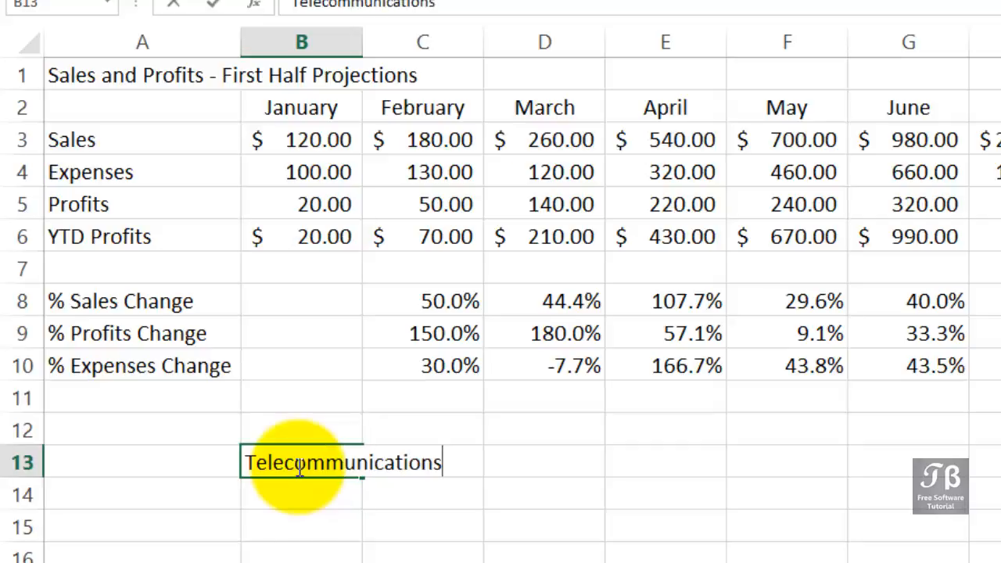
pyautogui.press('enter')
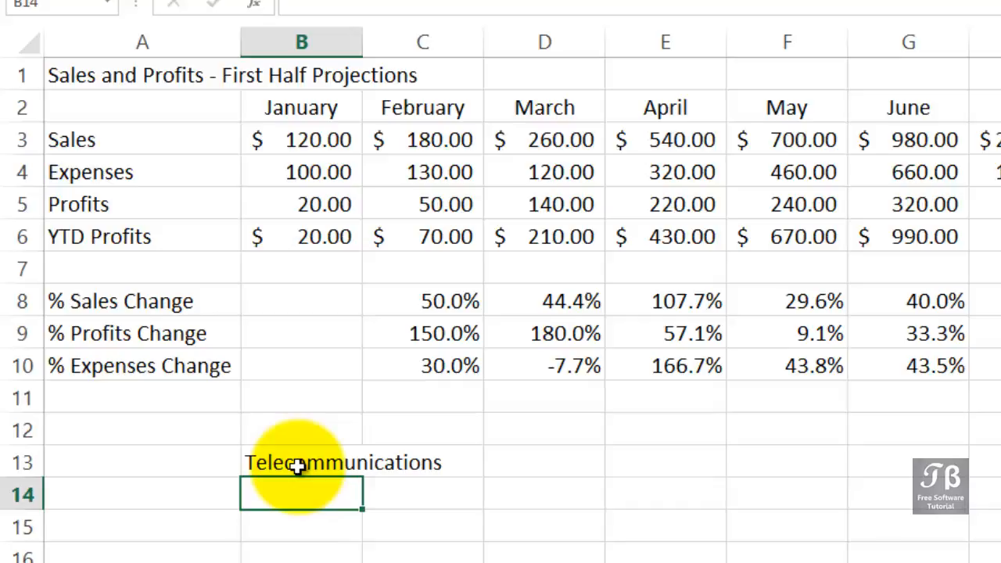
# - Widen column B so Telecommunications fits inside B13
pyautogui.click(300, 463)
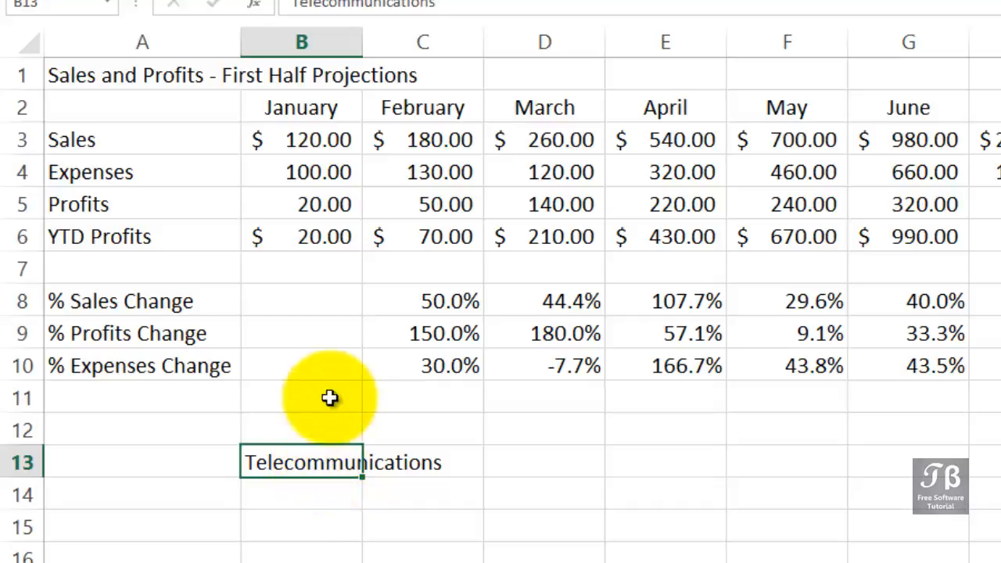
pyautogui.moveTo(363, 34)
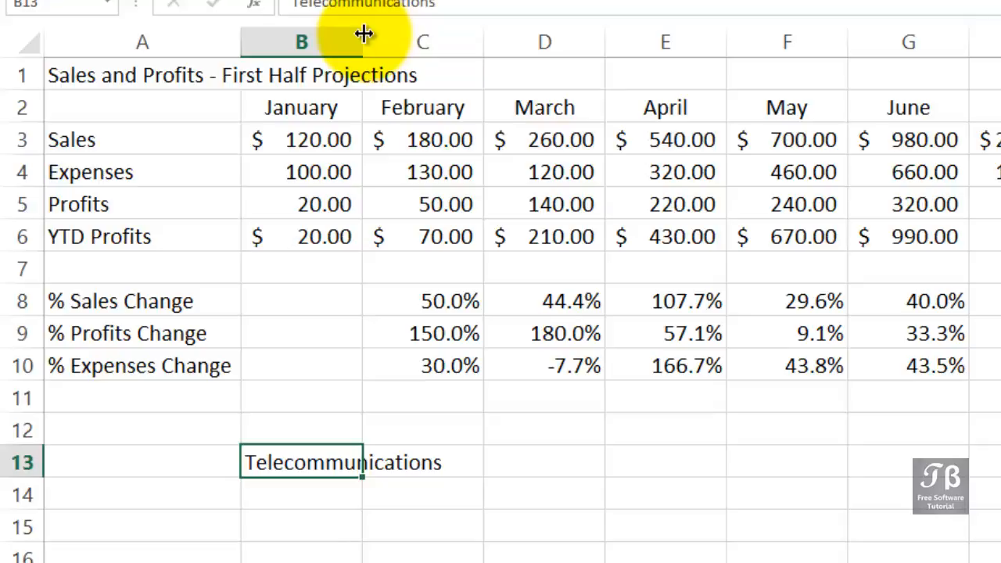
pyautogui.moveTo(363, 41); pyautogui.dragTo(461, 41)
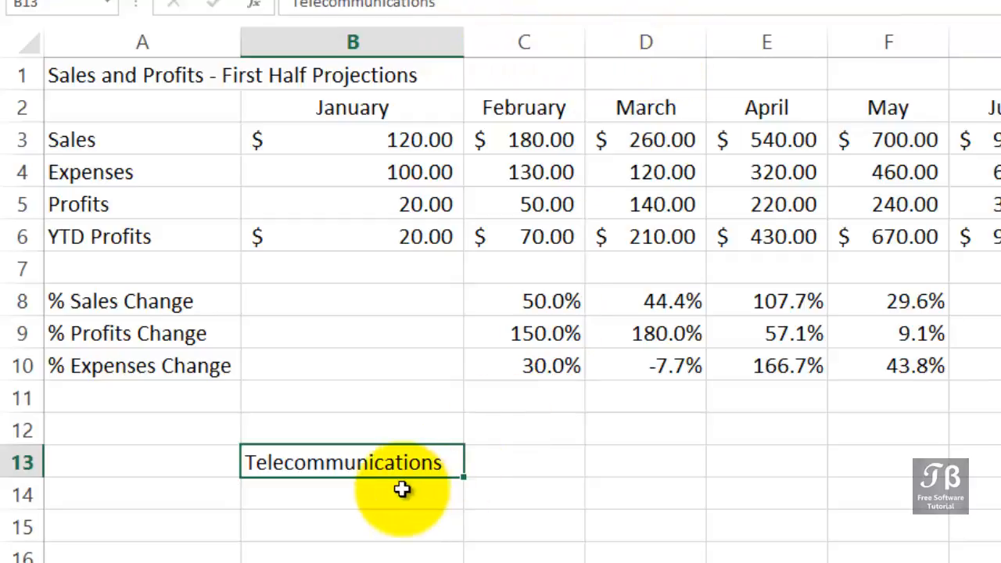
pyautogui.moveTo(394, 481)
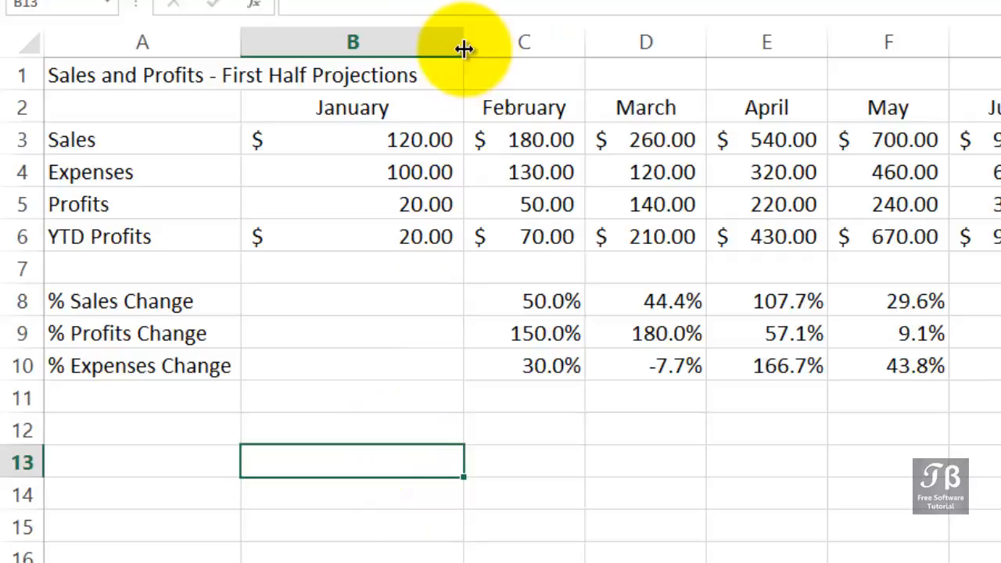
# - Shrink column B back to its original narrower width
pyautogui.moveTo(463, 41); pyautogui.dragTo(343, 41)
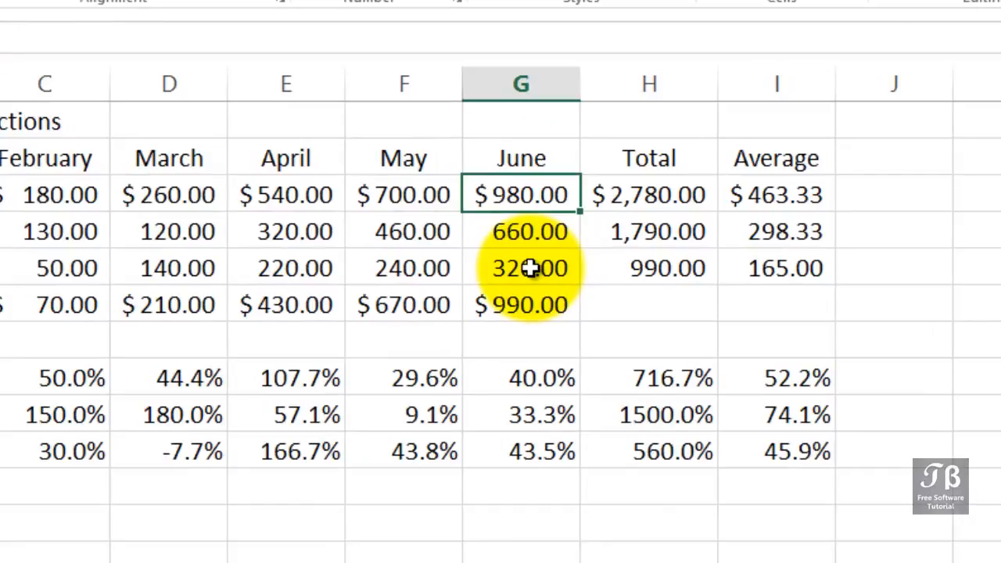
# - Change June sales in G3 to 1050 so the totals recalculate
pyautogui.write('1050')
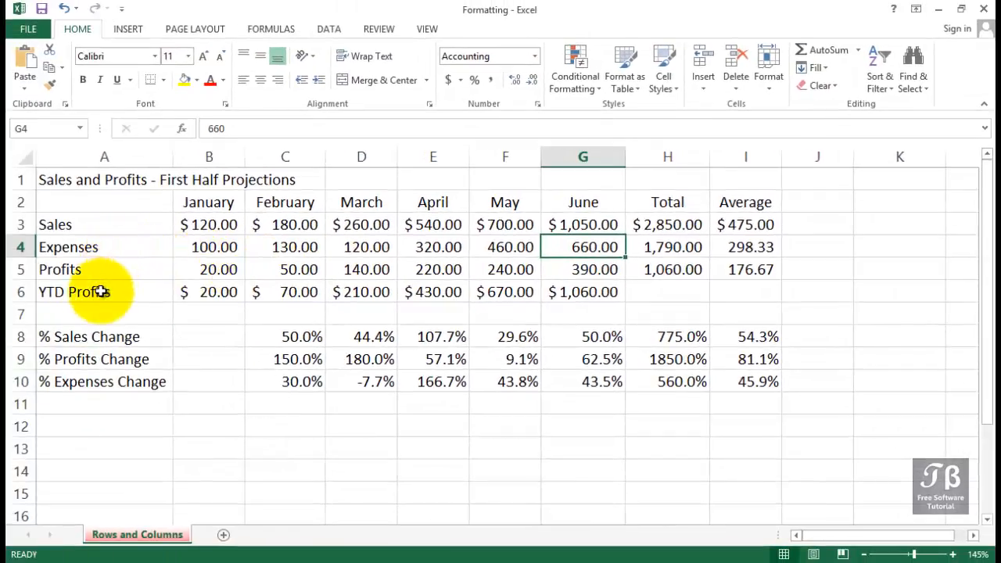
pyautogui.click(75, 292)
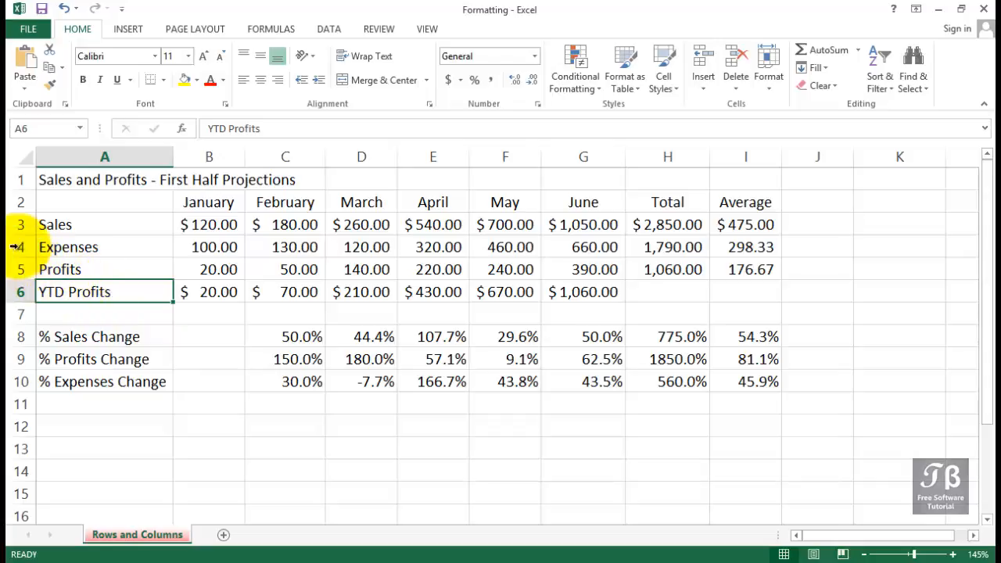
pyautogui.click(18, 225)
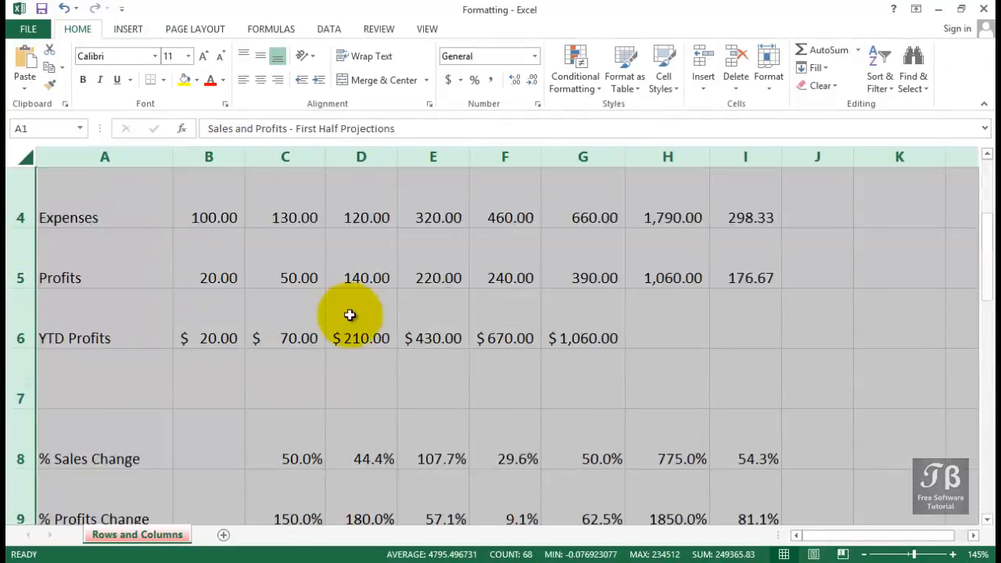
# - Scroll the sheet down and back up to review the row heights
pyautogui.scroll(-3)
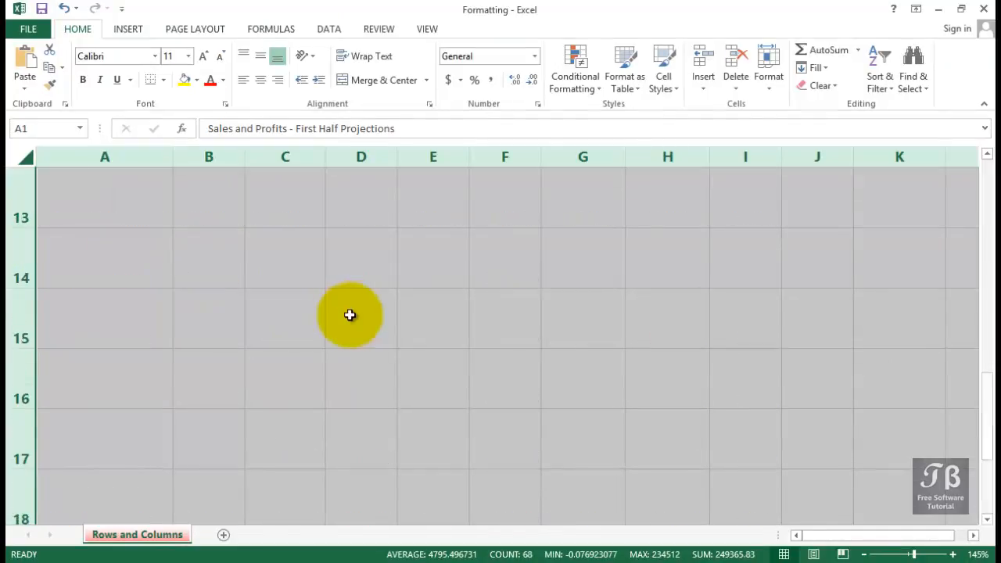
pyautogui.scroll(3)
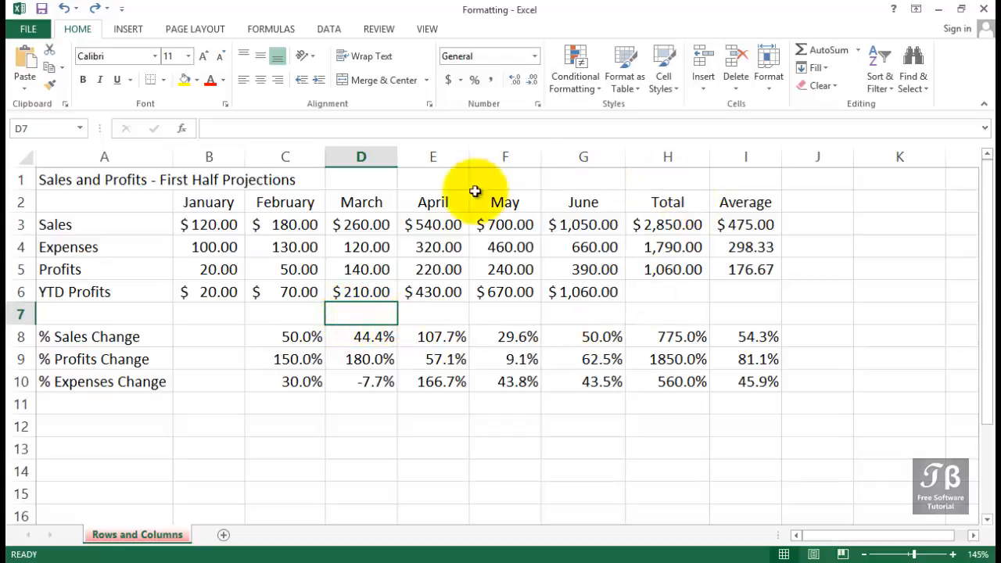
pyautogui.moveTo(41, 169)
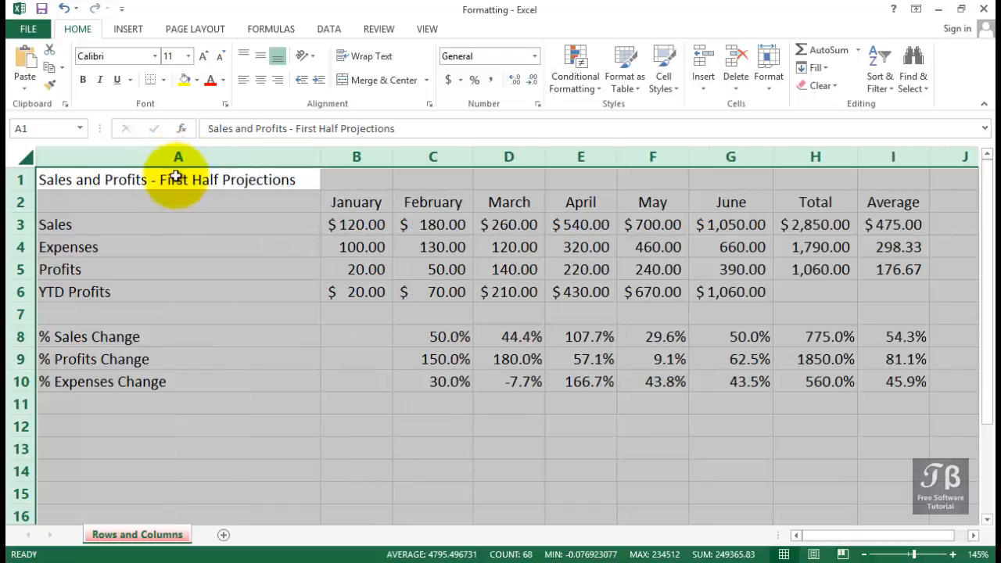
# - Narrow column A below the title's width so the title spills into column B, then select A1
pyautogui.click(178, 179)
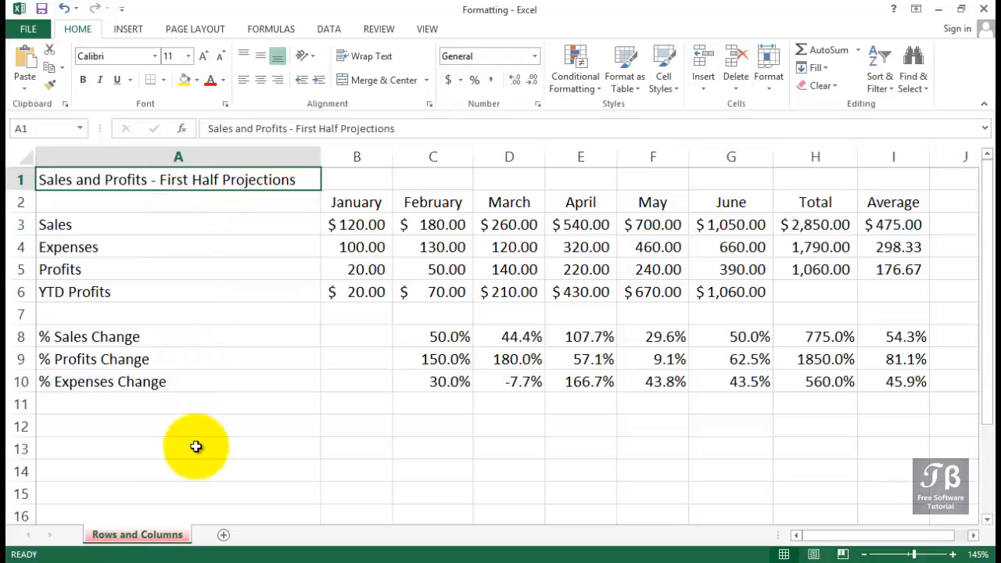
pyautogui.moveTo(279, 222)
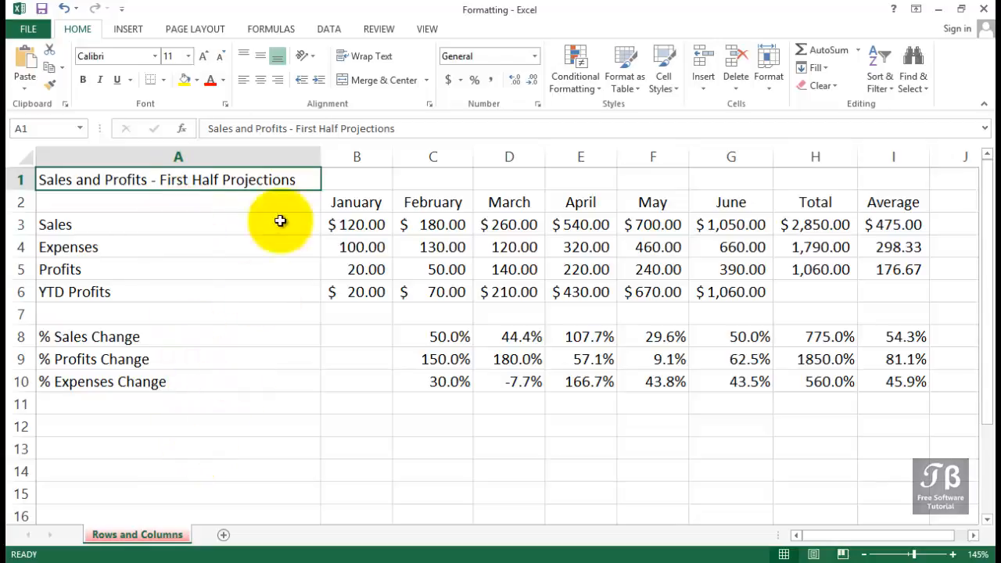
pyautogui.moveTo(319, 157); pyautogui.dragTo(234, 156)
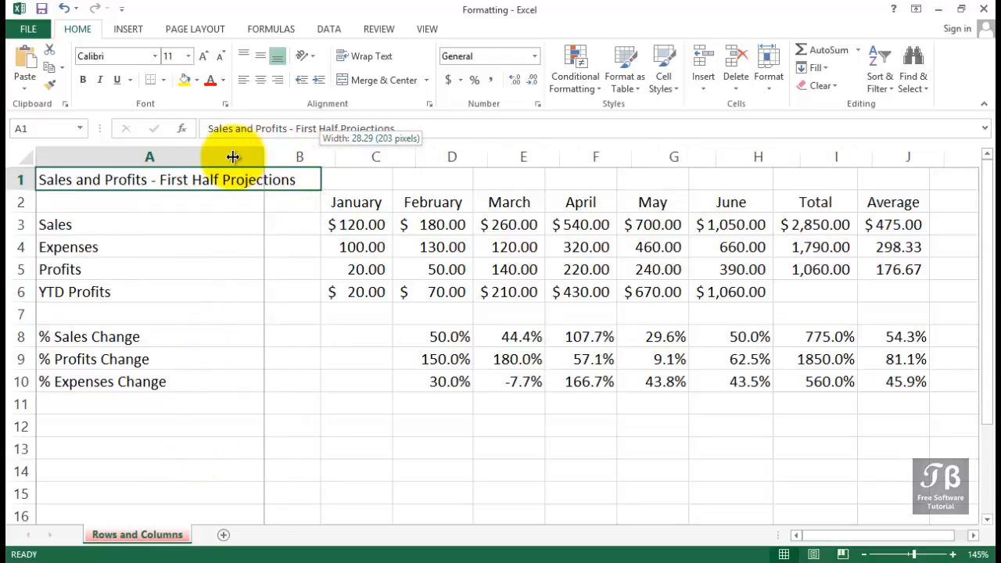
pyautogui.moveTo(233, 157); pyautogui.dragTo(164, 157)
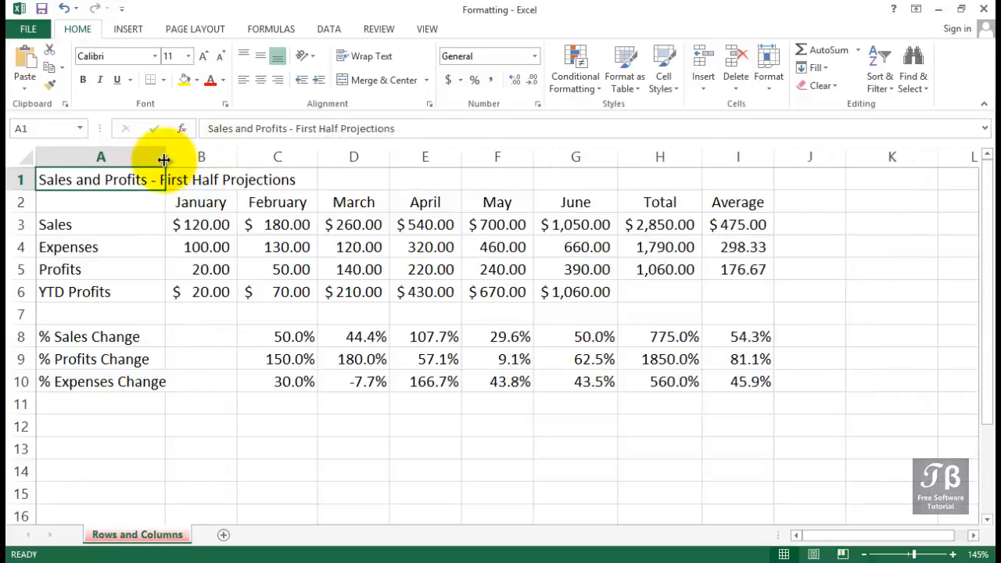
pyautogui.moveTo(164, 156); pyautogui.dragTo(169, 157)
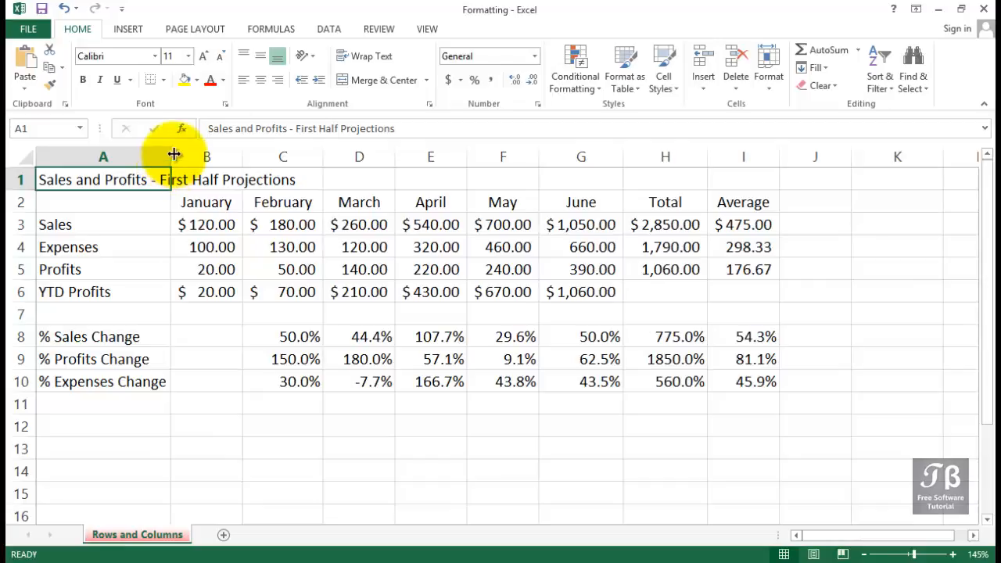
pyautogui.click(187, 57)
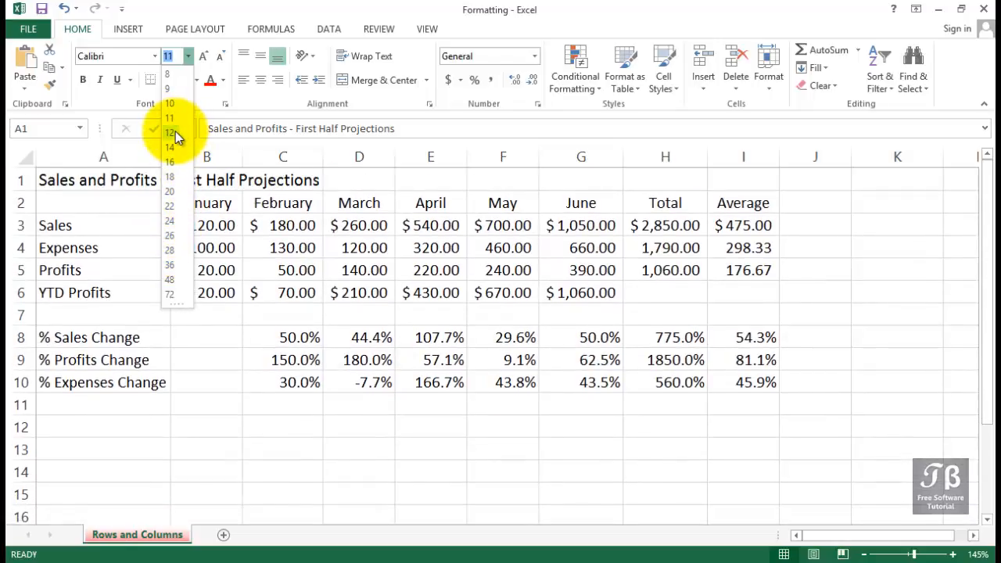
# - Set the A1 title's font size to 12
pyautogui.click(169, 131)
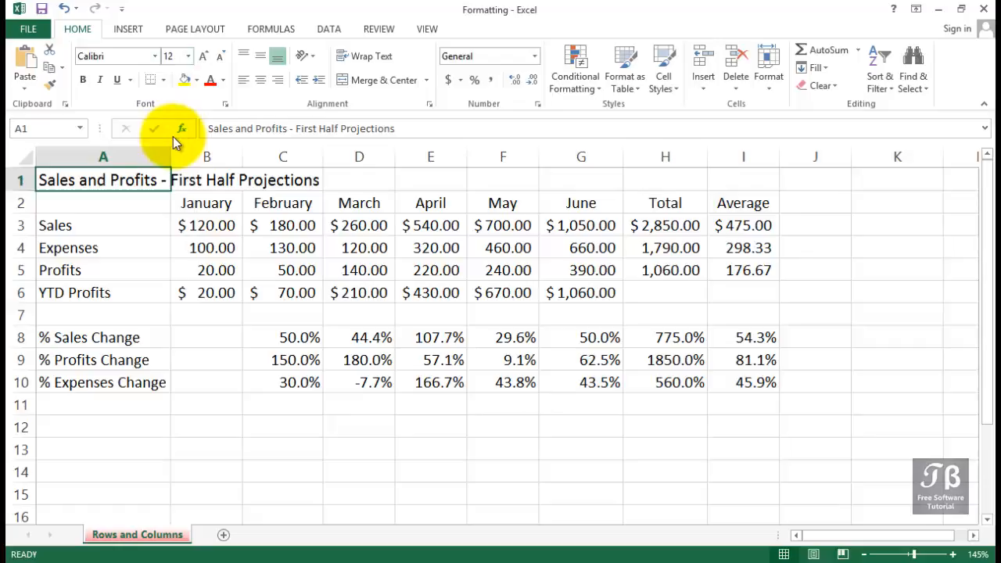